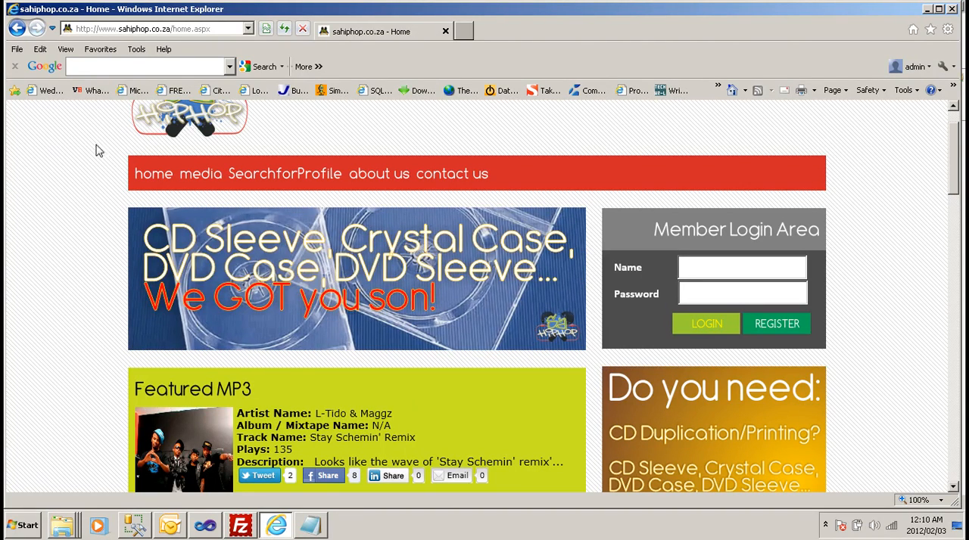
Scroll down the sahiphop home page toward the 'Click here for a quote' banner link
scroll(down, 3)
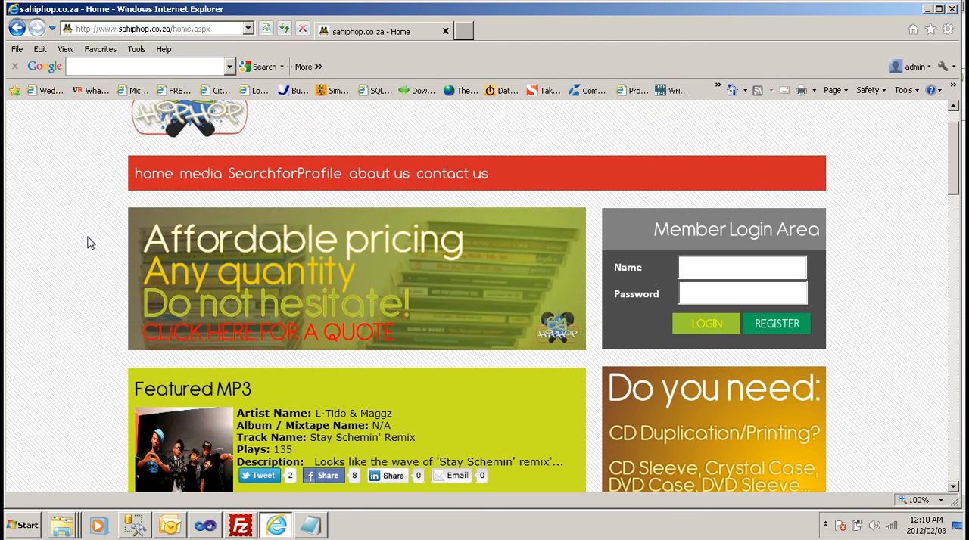
mouse_move(602, 446)
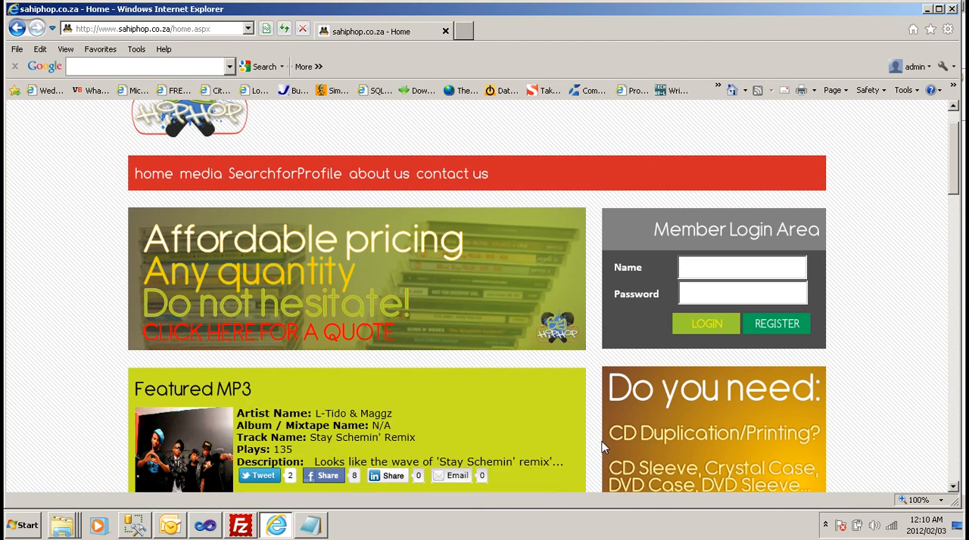
scroll(down, 3)
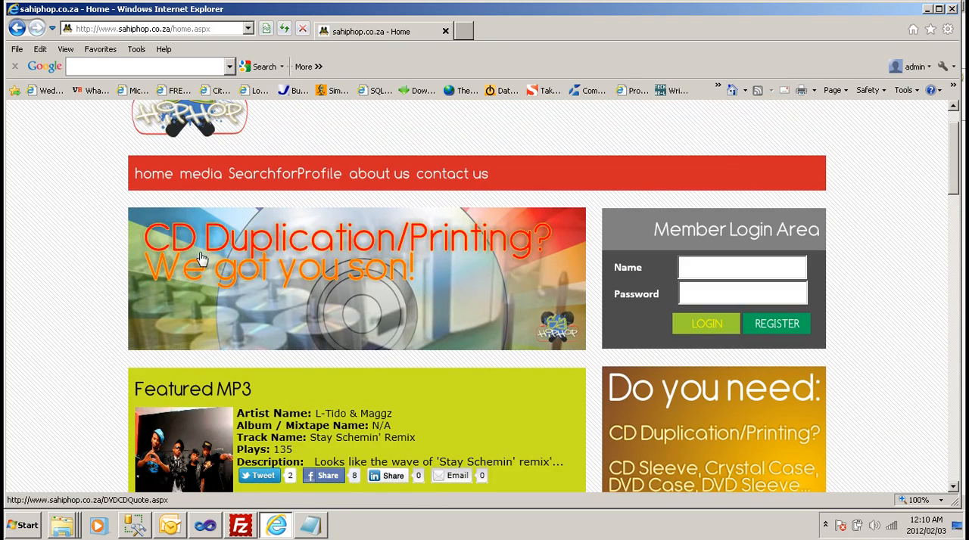
scroll(down, 3)
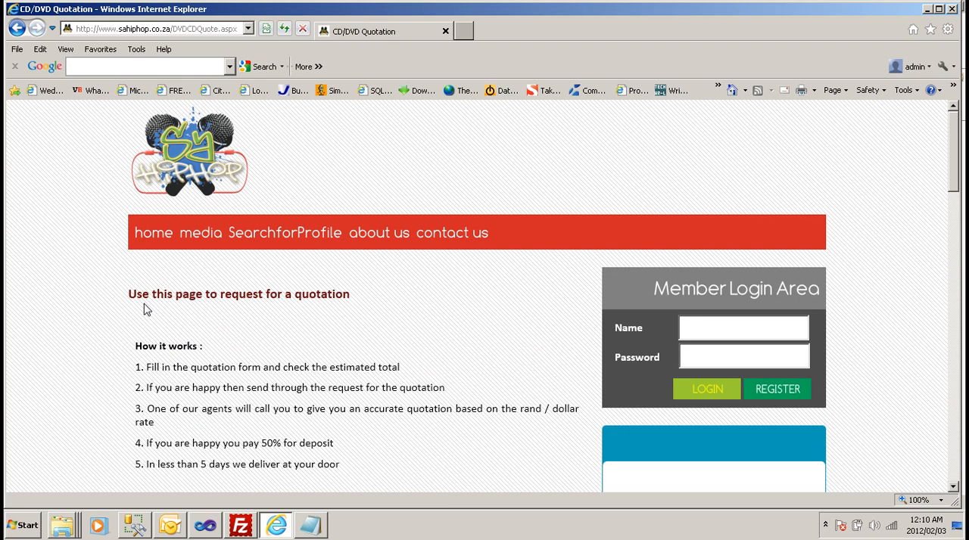
scroll(down, 3)
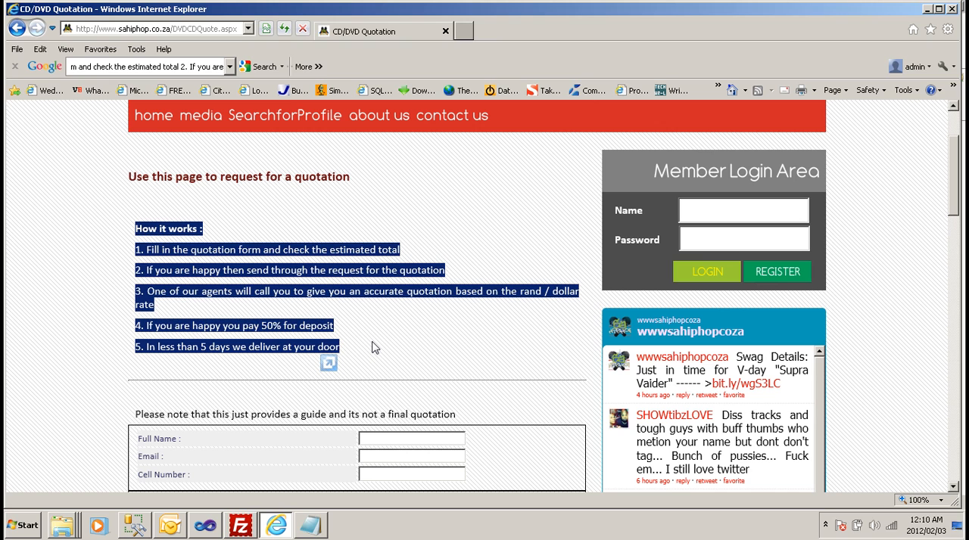
scroll(down, 3)
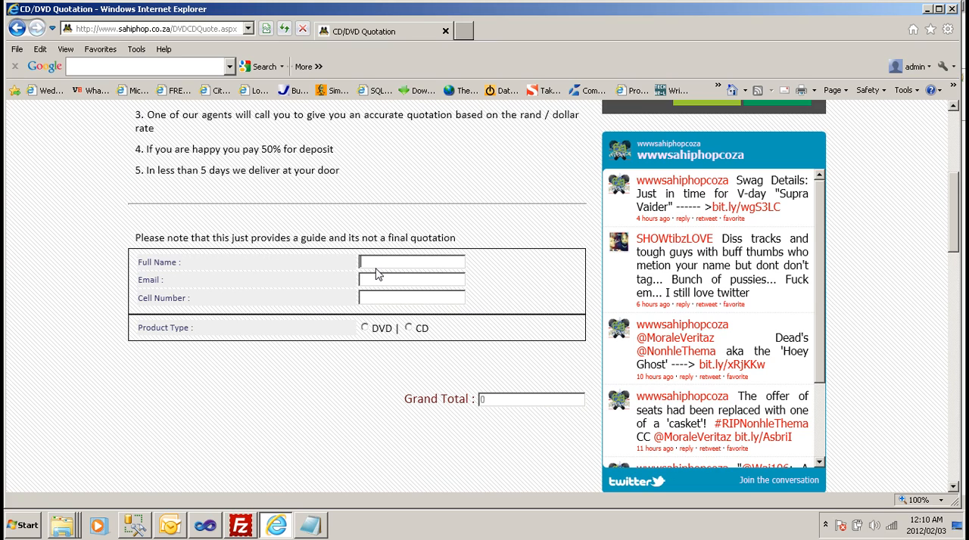
text(Steve)
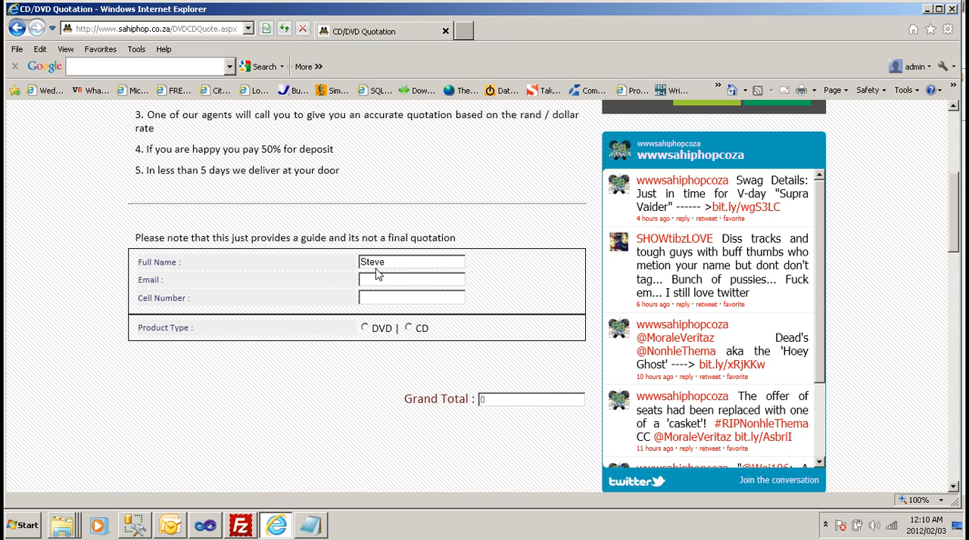
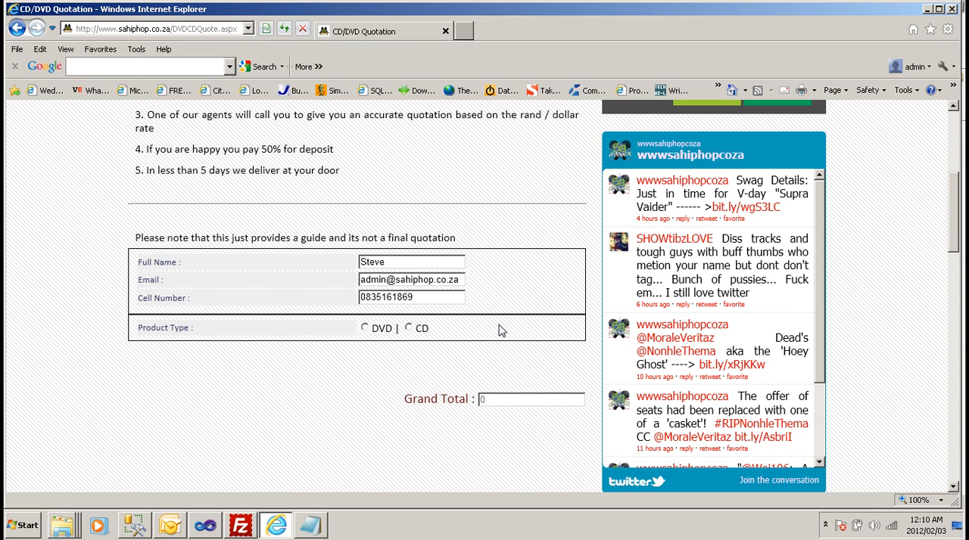
scroll(down, 3)
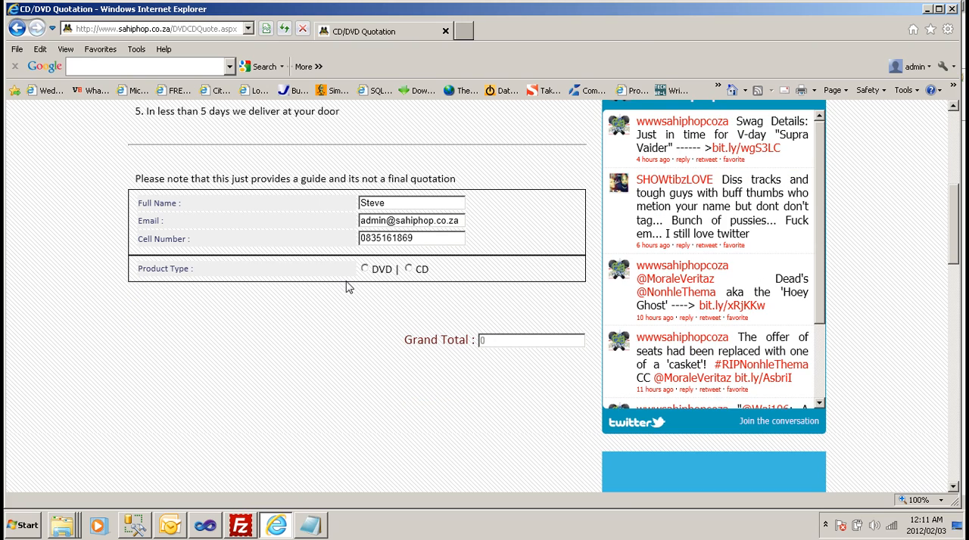
Choose CD as product type and 'To supply duplicate & print on CDS' at unit price 7.00
click(409, 269)
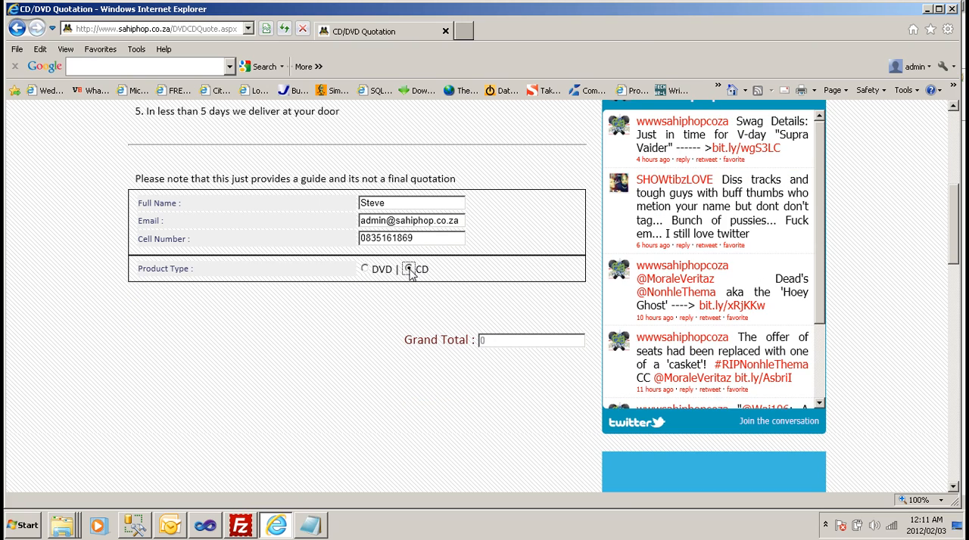
click(409, 270)
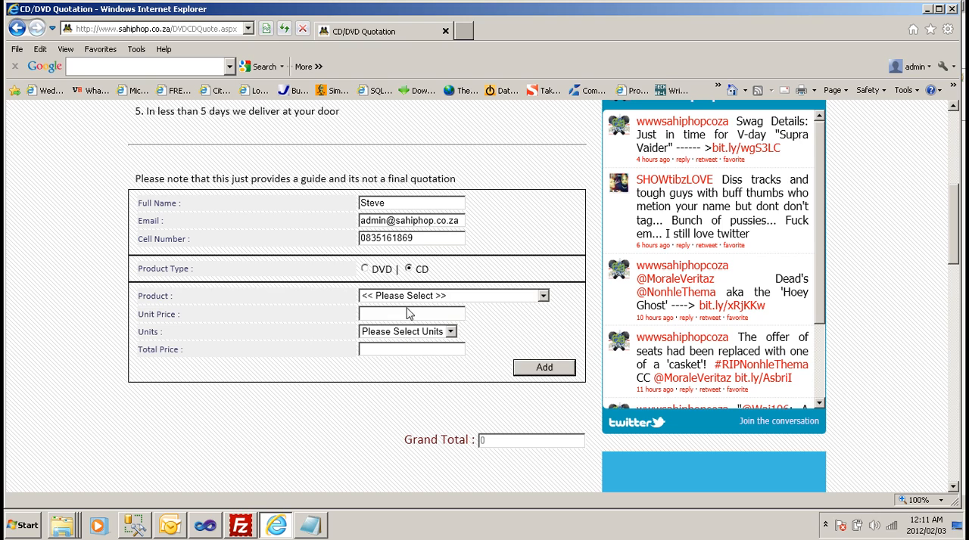
click(451, 297)
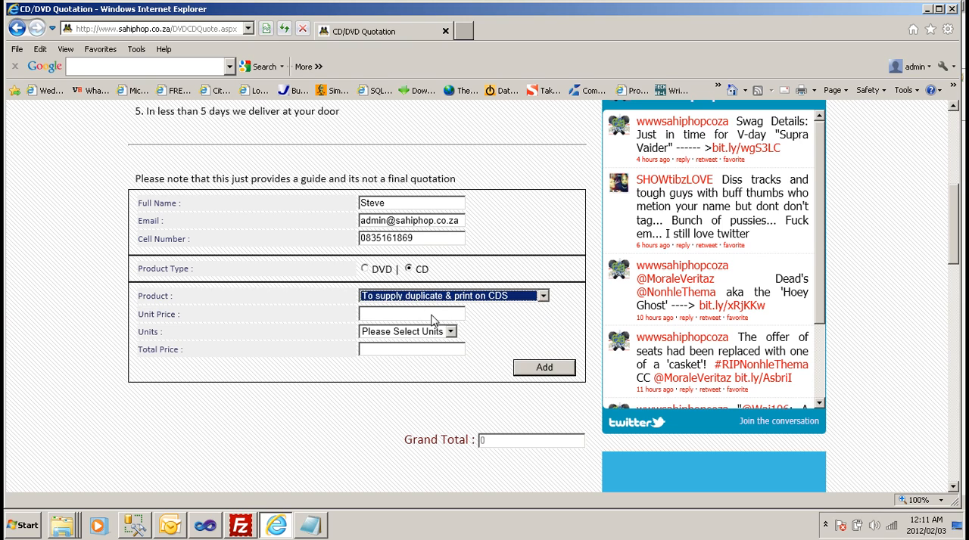
text(7.00)
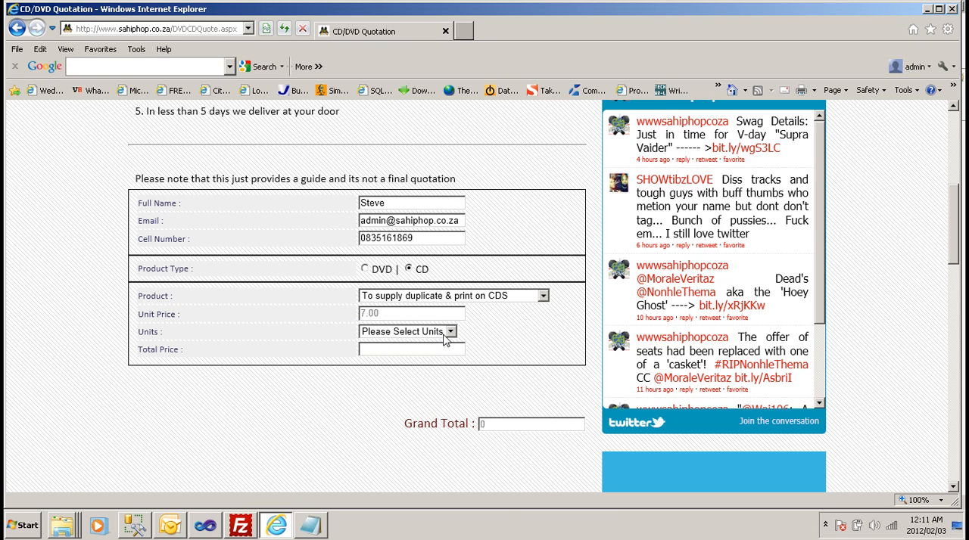
triple_click(411, 313)
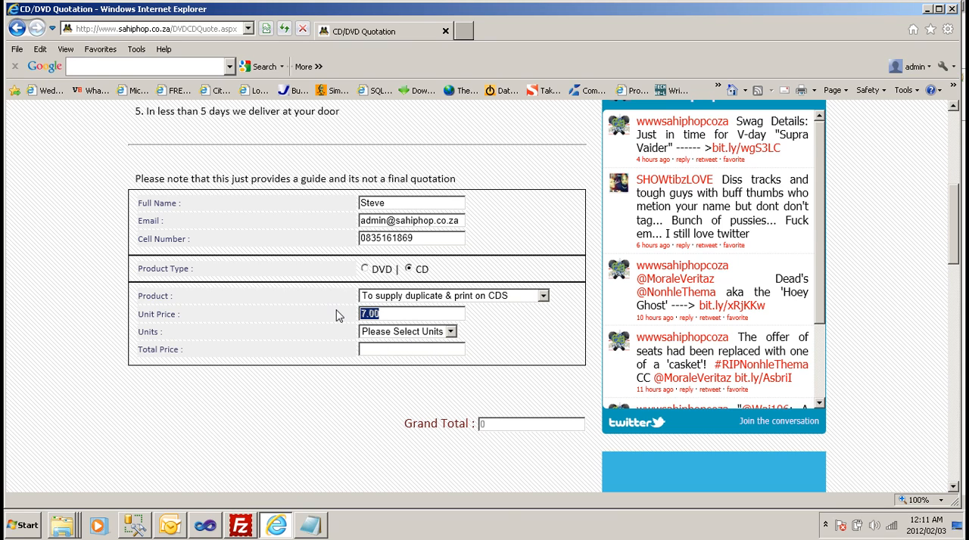
mouse_move(542, 338)
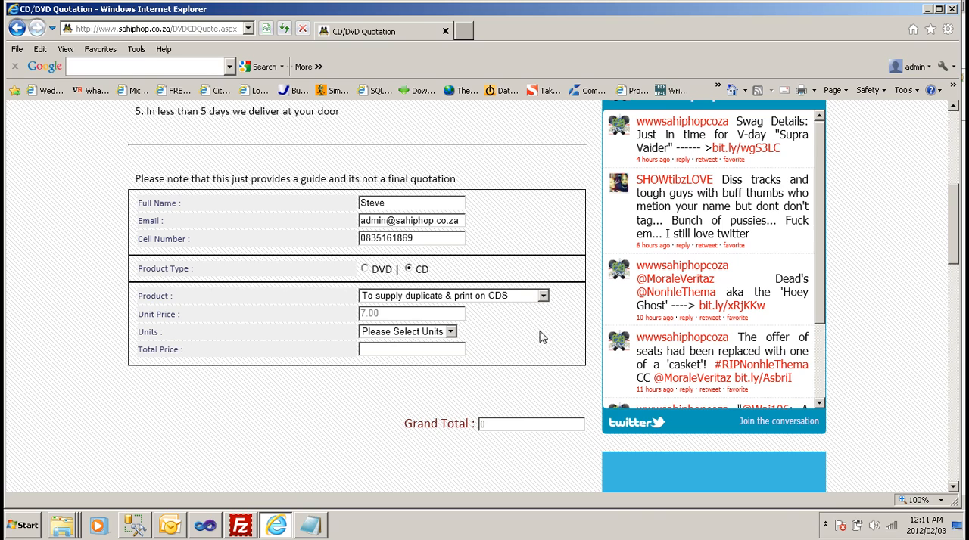
mouse_move(468, 341)
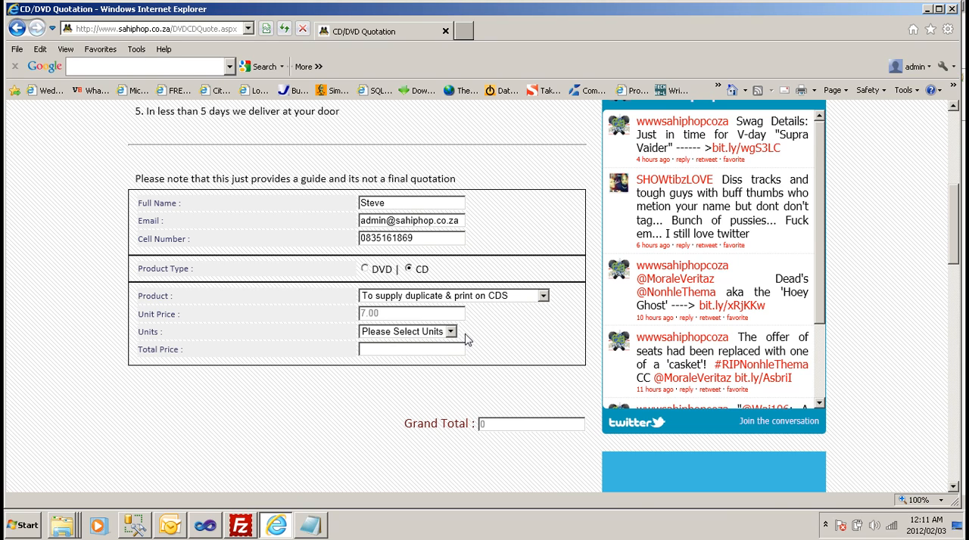
mouse_move(454, 337)
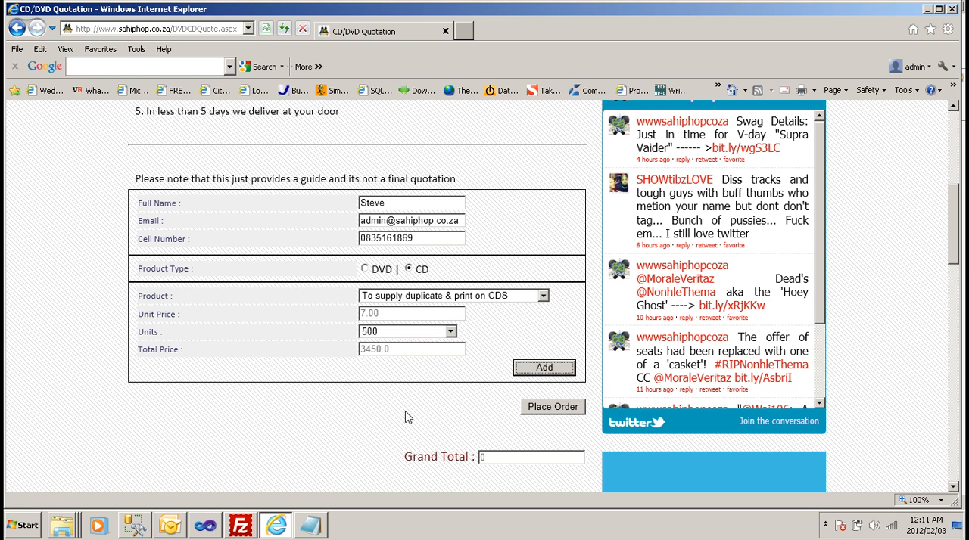
Add the 500 duplicate-and-print CDs, then add 500 double-sided front jewel case inserts at 7.50
click(544, 366)
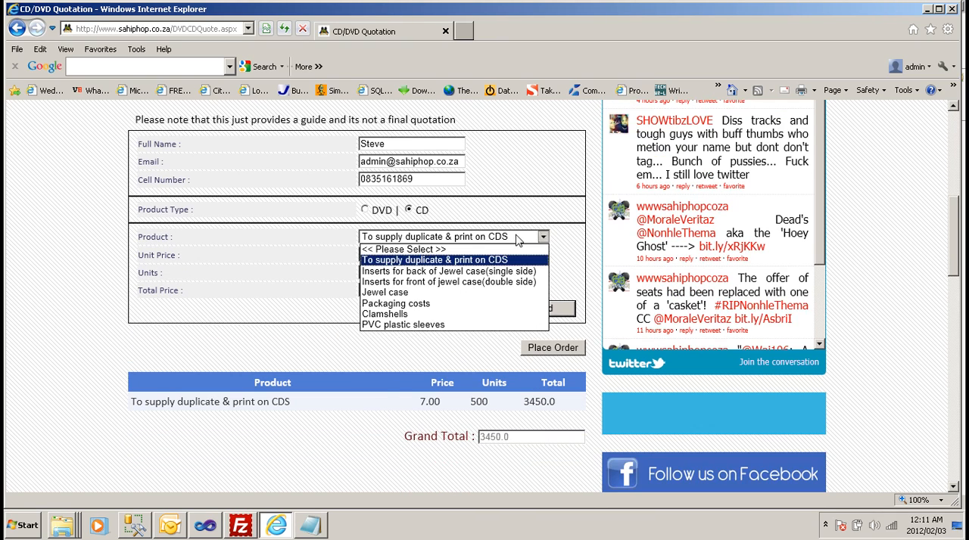
mouse_move(477, 282)
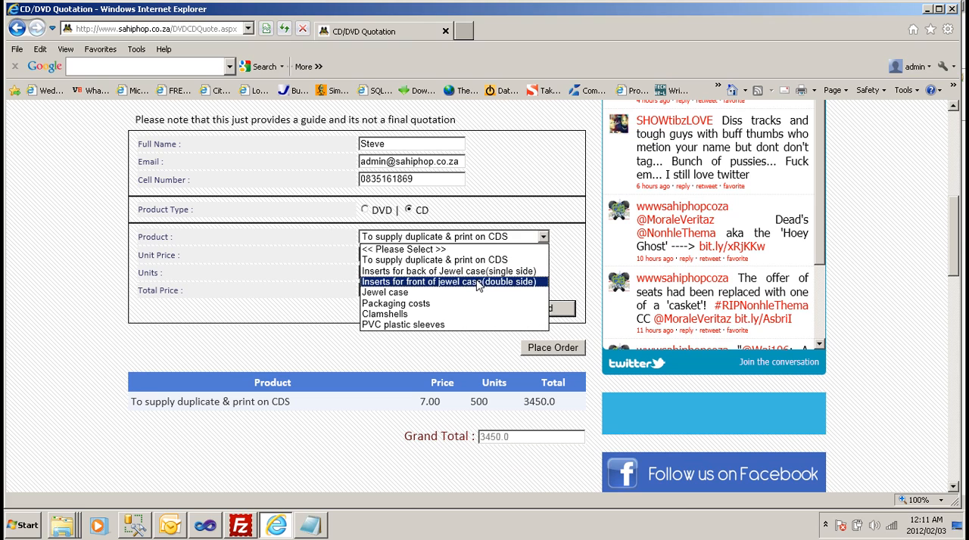
click(448, 281)
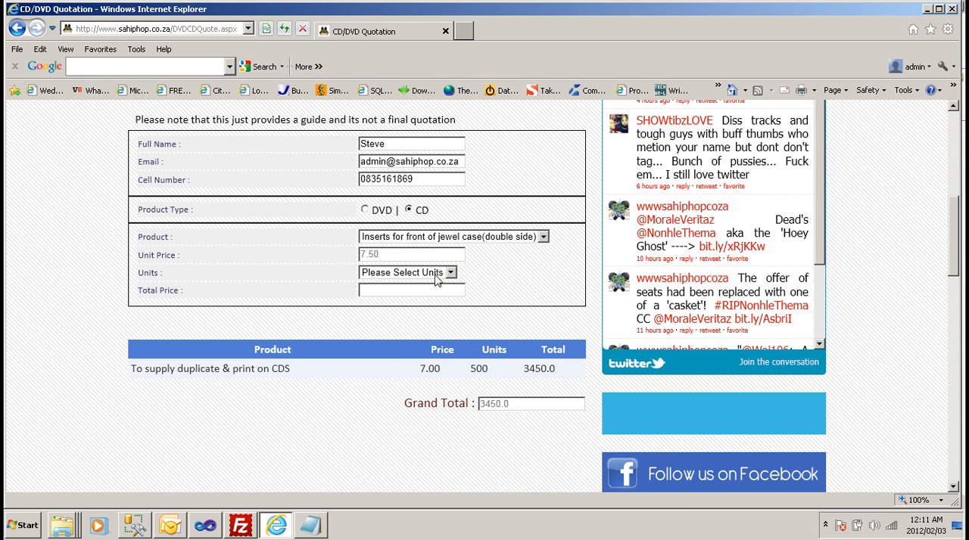
click(407, 272)
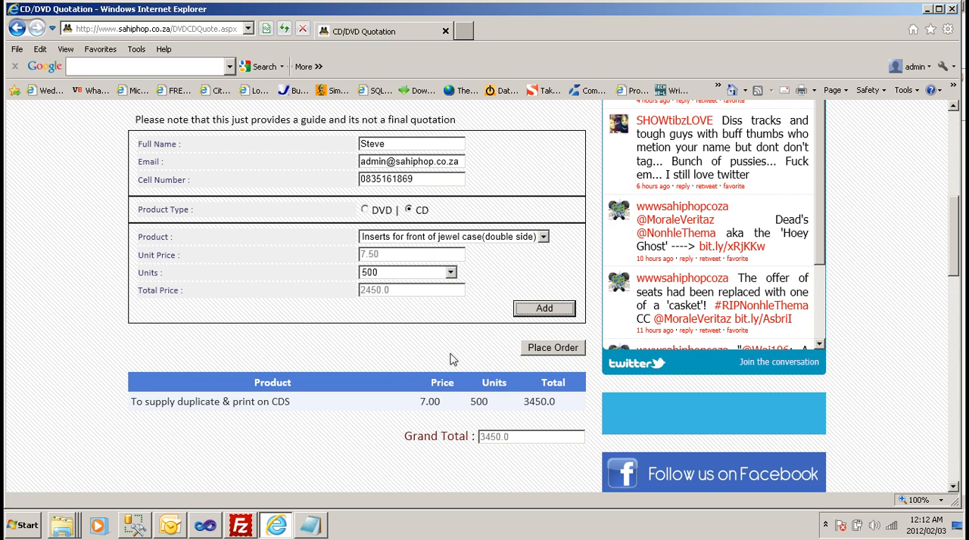
click(543, 309)
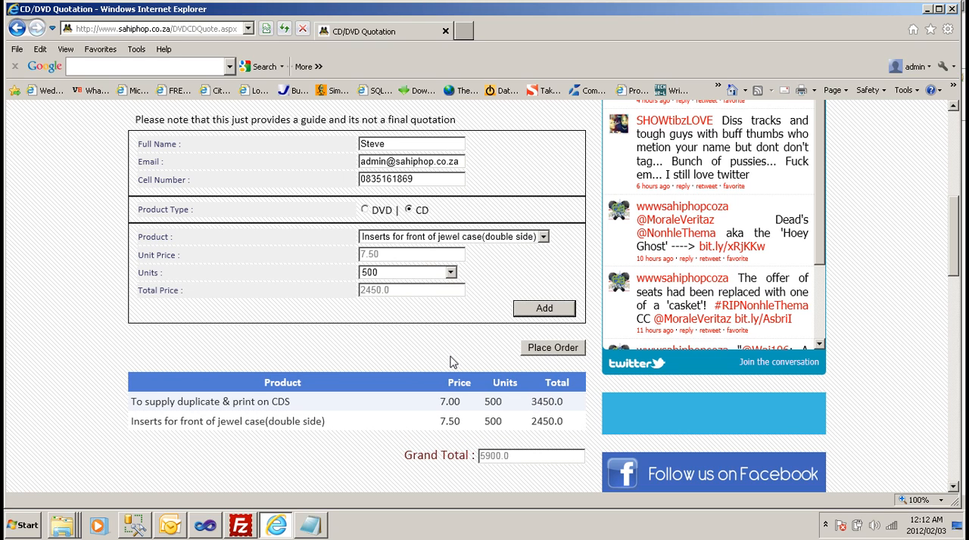
mouse_move(424, 461)
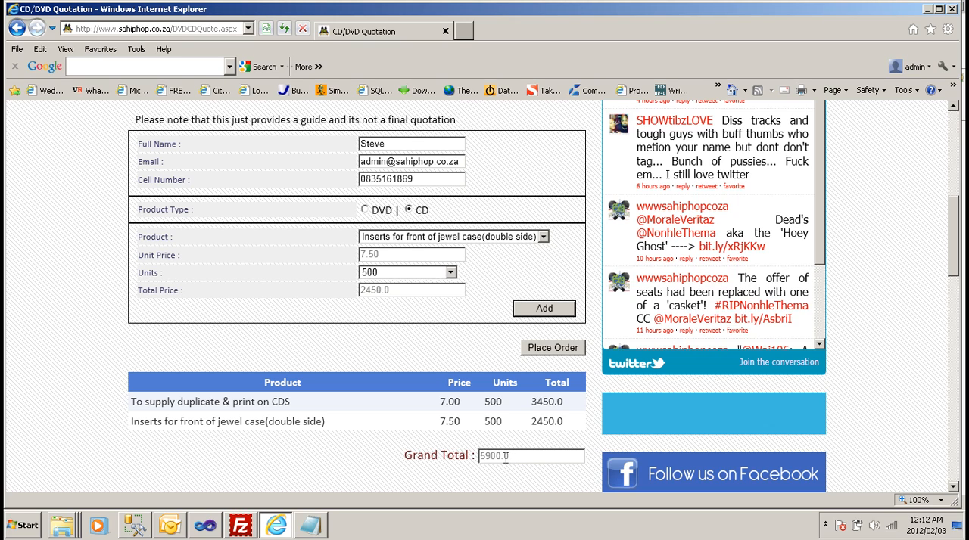
mouse_move(427, 415)
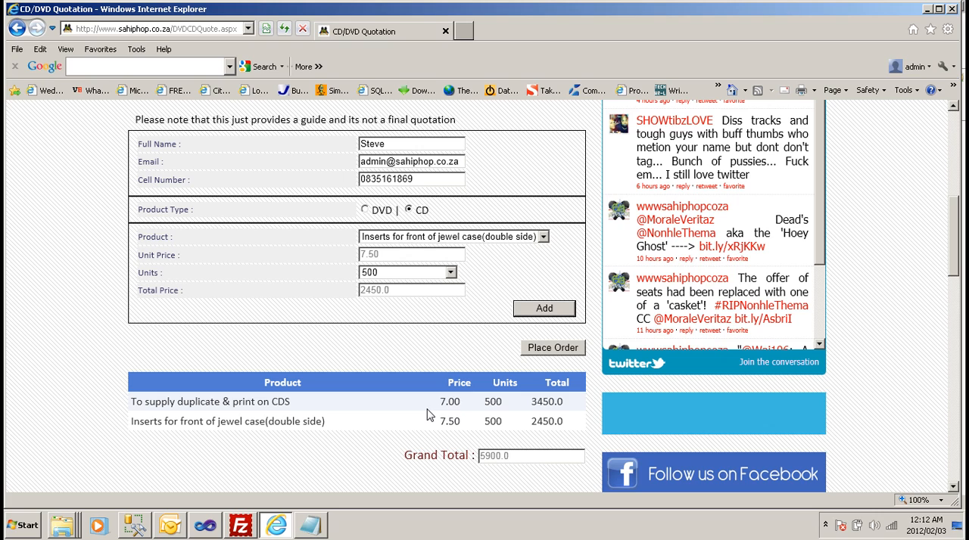
mouse_move(521, 459)
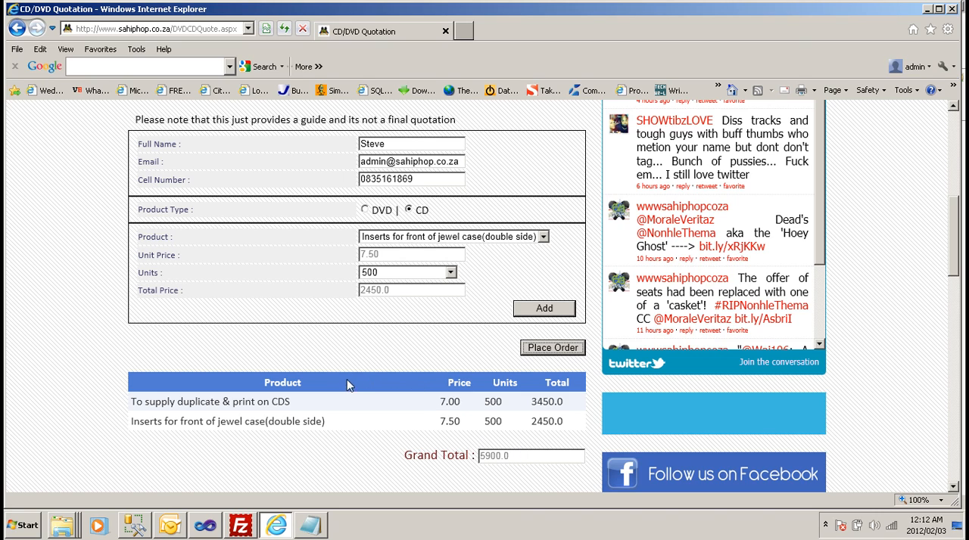
Place the order so the quotation totalling 5900.0 is confirmed as processed
click(552, 349)
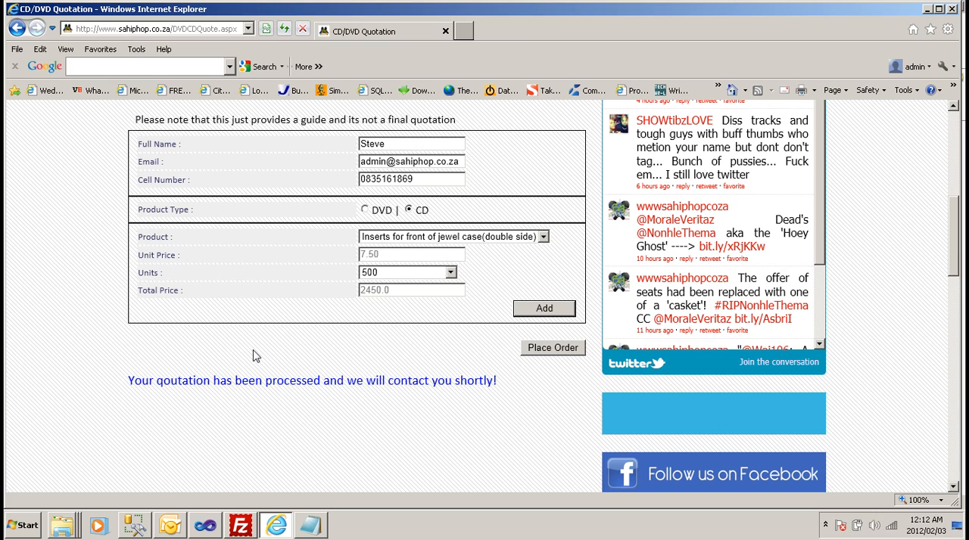
mouse_move(255, 362)
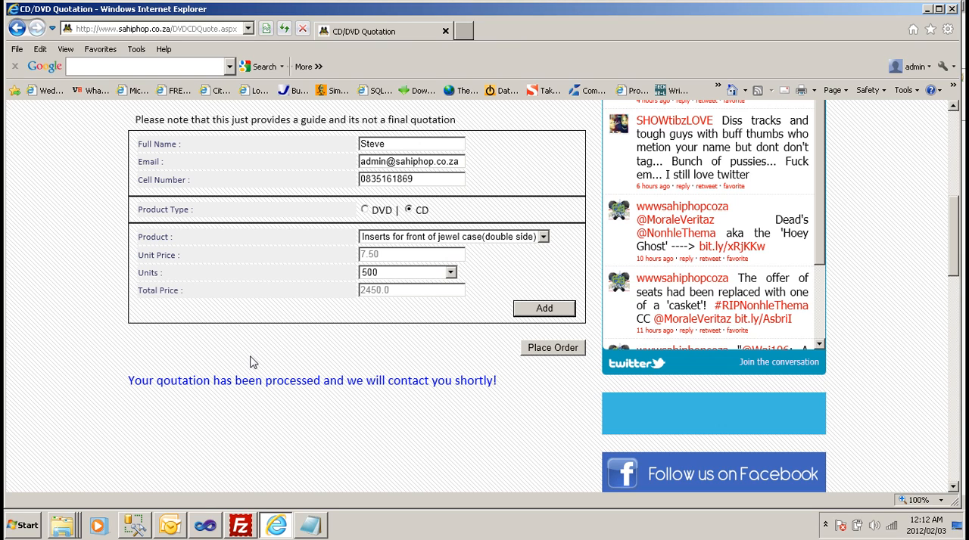
mouse_move(254, 344)
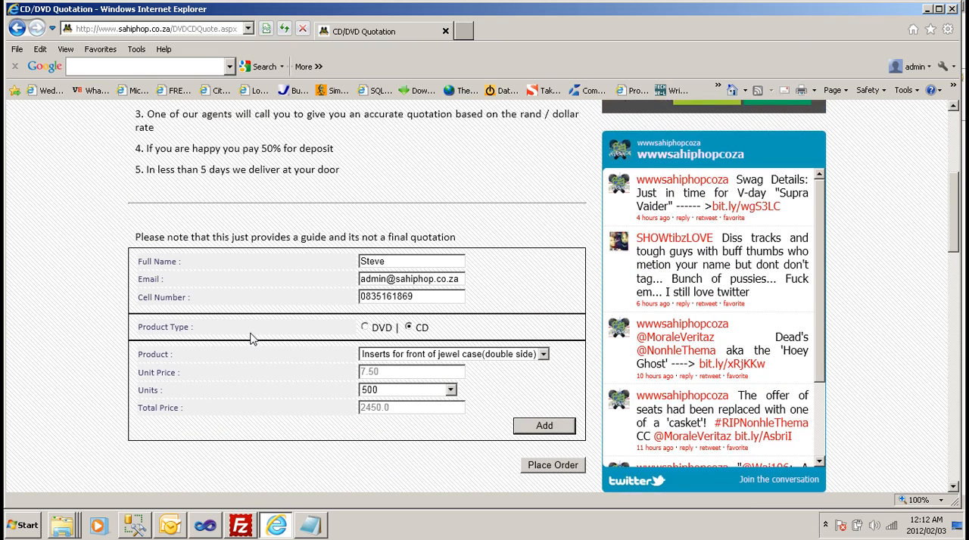
mouse_move(260, 239)
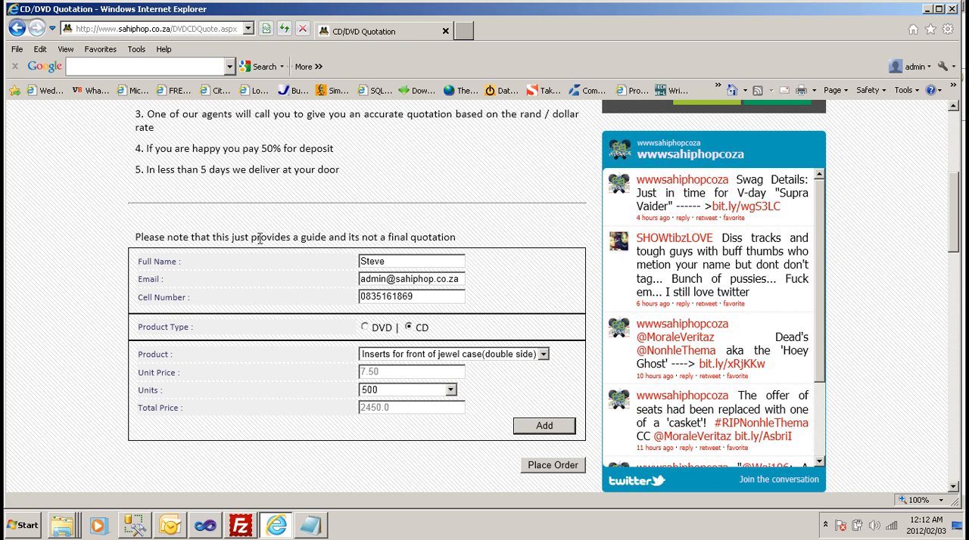
drag(291, 236, 407, 236)
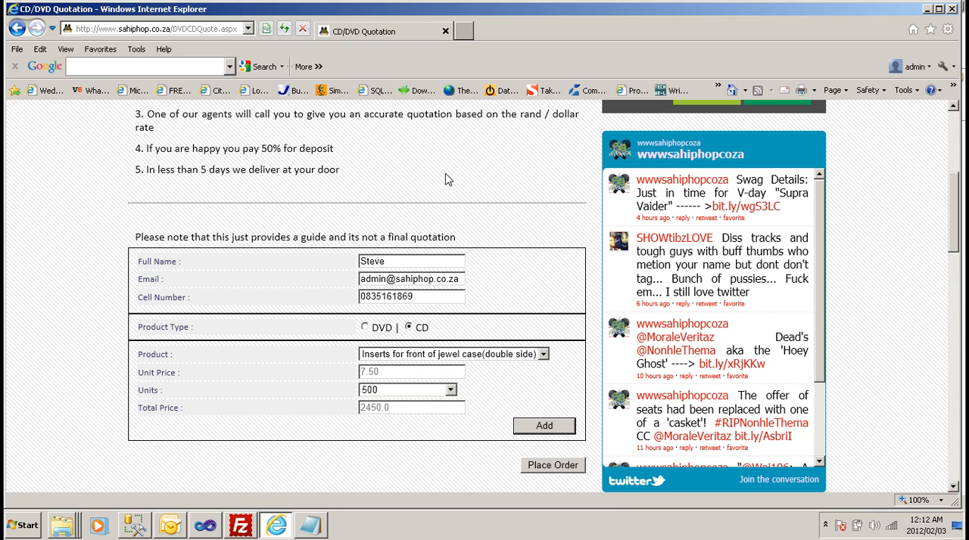
drag(174, 149, 280, 149)
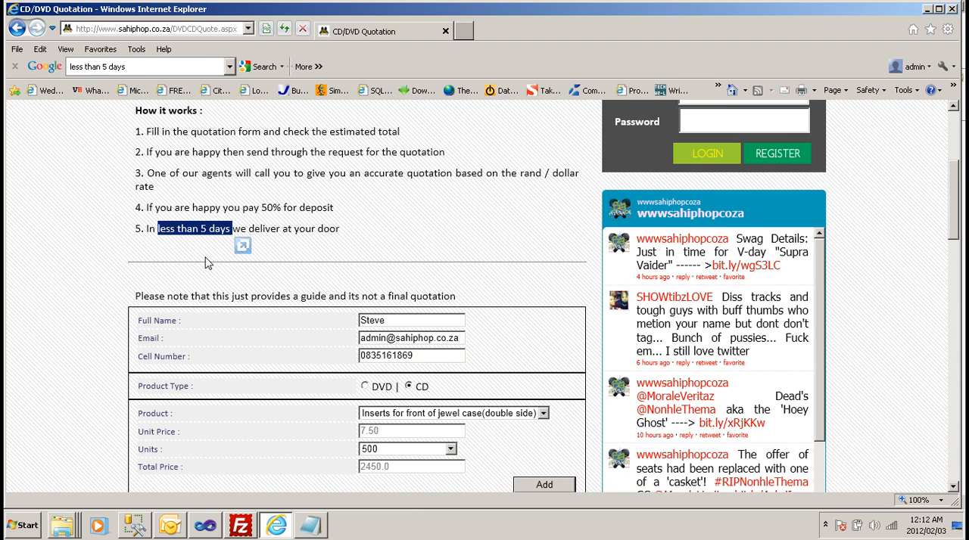
mouse_move(200, 263)
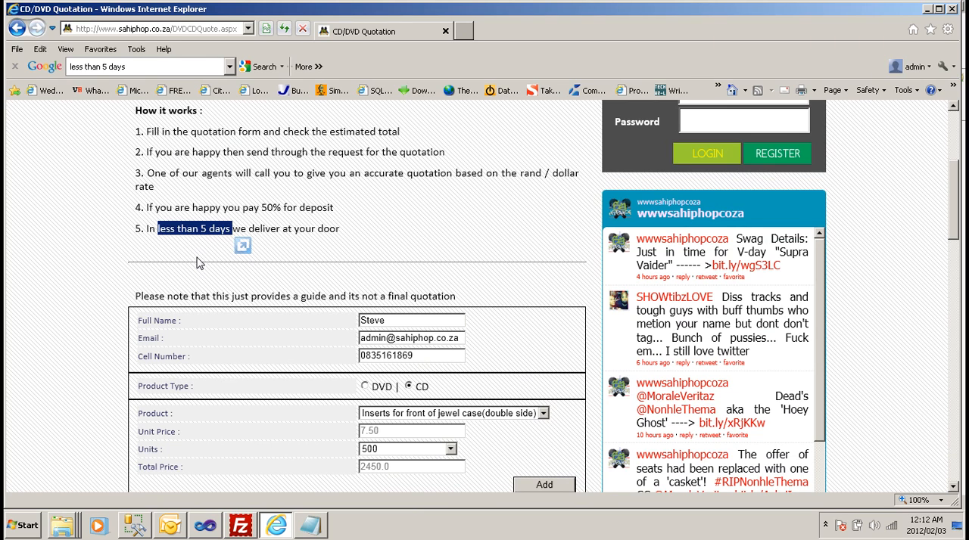
scroll(up, 3)
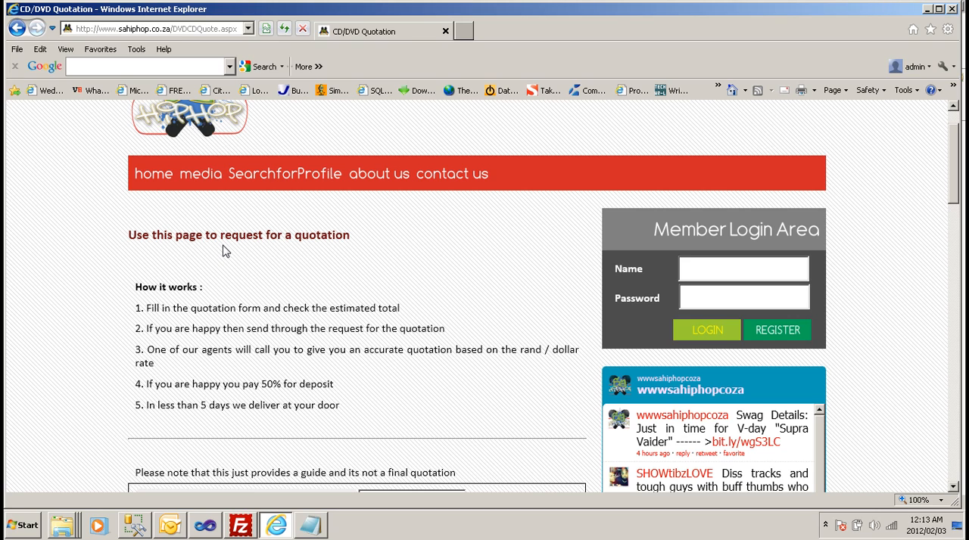
mouse_move(133, 233)
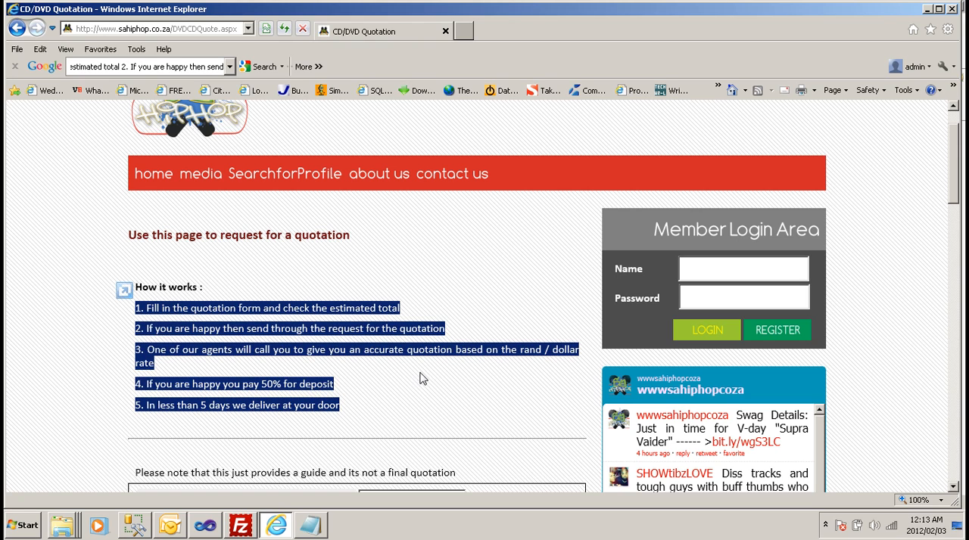
scroll(down, 3)
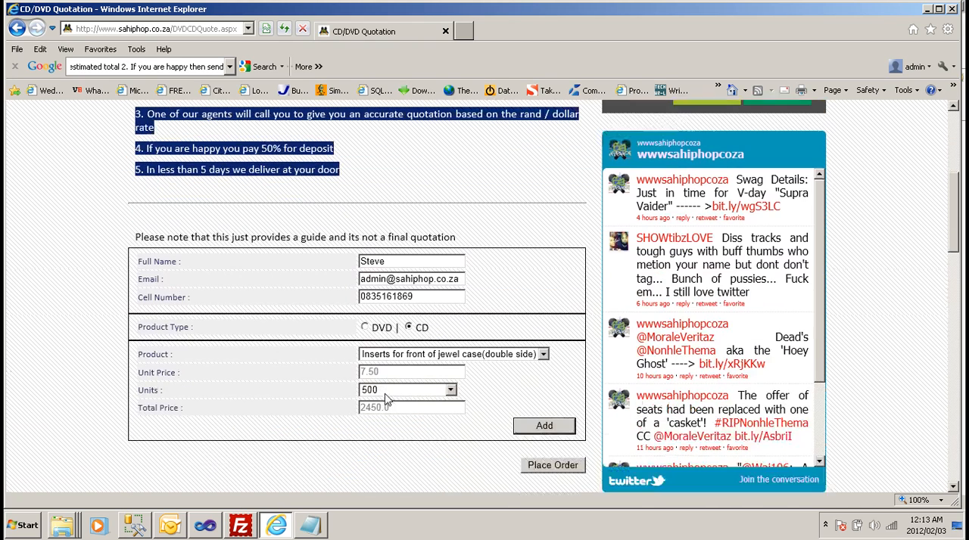